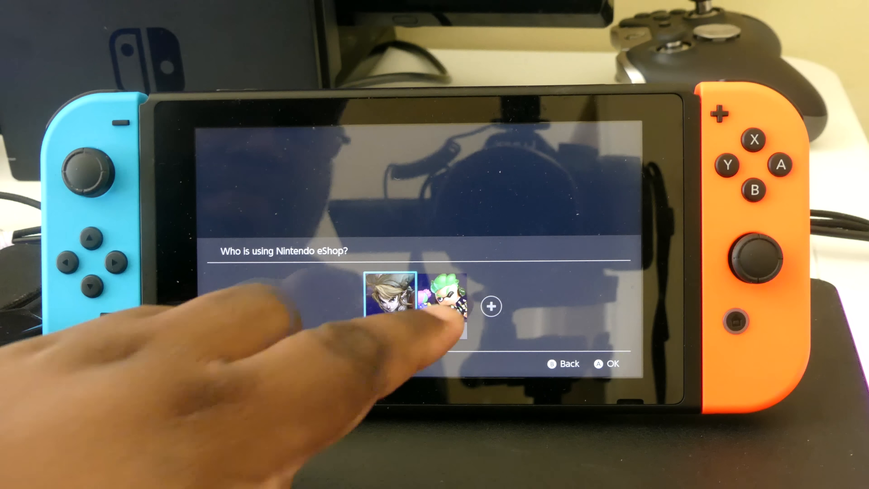
- Select the first user profile on the 'Who is using Nintendo eShop?' prompt
{"action": "left_click", "coordinate": [435, 307]}
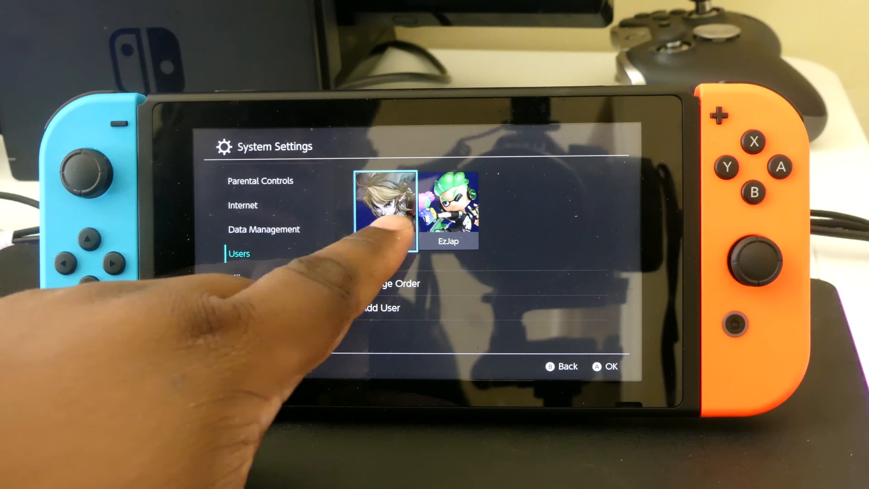
- Review the first user's settings down to Nintendo eShop Settings and Link Nintendo Account
{"action": "left_click", "coordinate": [385, 211]}
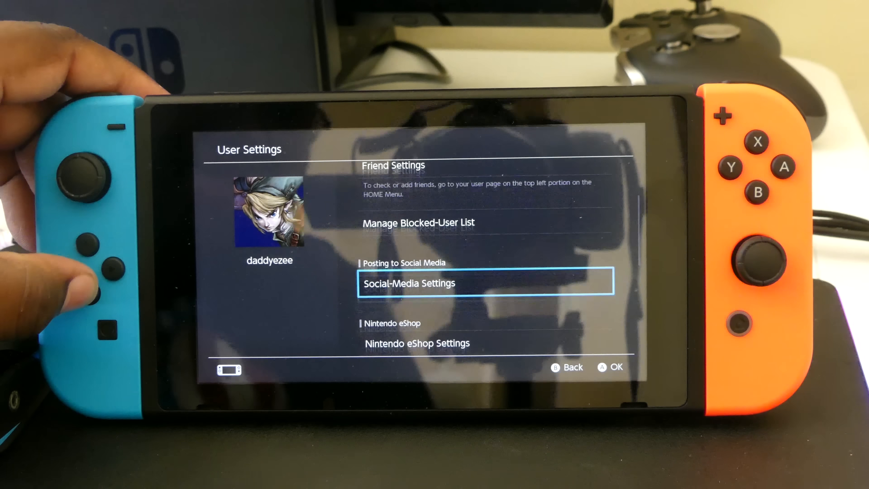
{"action": "scroll", "scroll_direction": "down", "scroll_amount": 3}
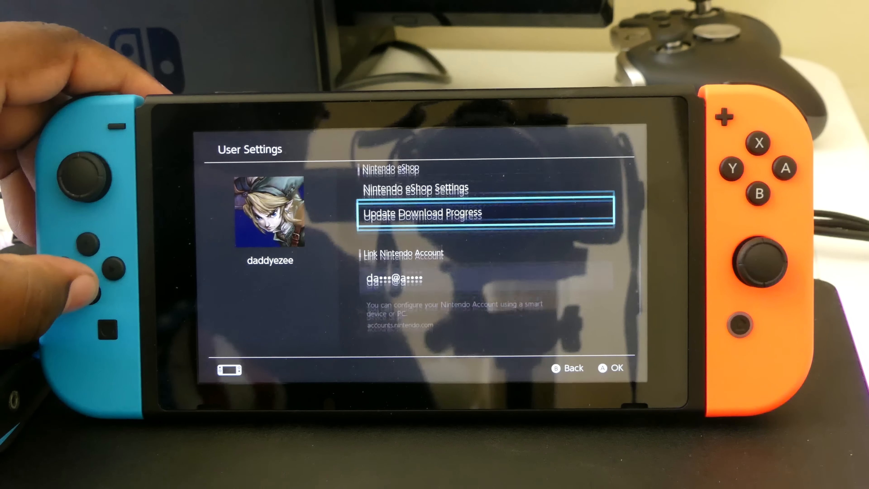
{"action": "scroll", "scroll_direction": "down", "scroll_amount": 3}
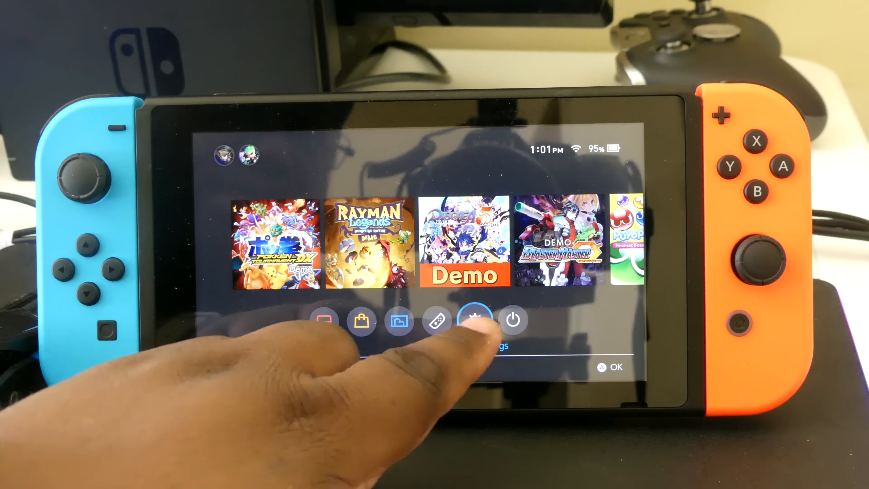
- Enter System Settings from the HOME menu gear icon
{"action": "left_click", "coordinate": [474, 320]}
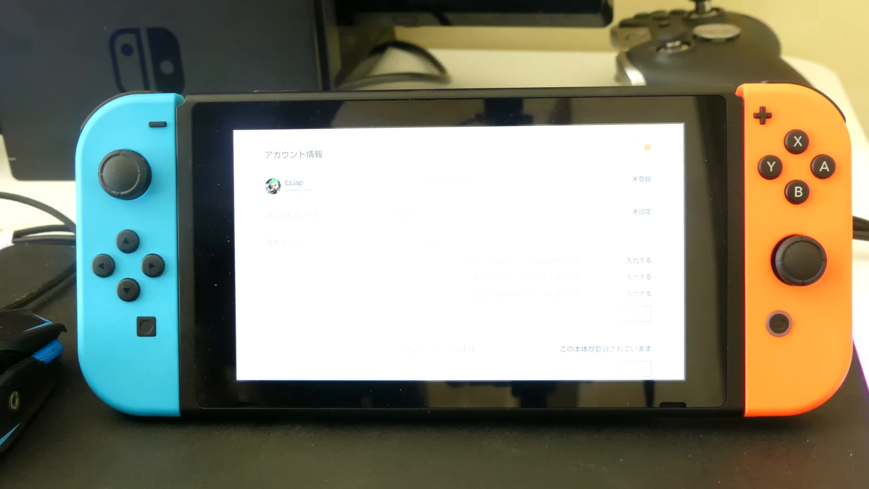
- Show the EzJap profile's Account Information (アカウント情報) in Nintendo eShop
{"action": "left_click", "coordinate": [635, 313]}
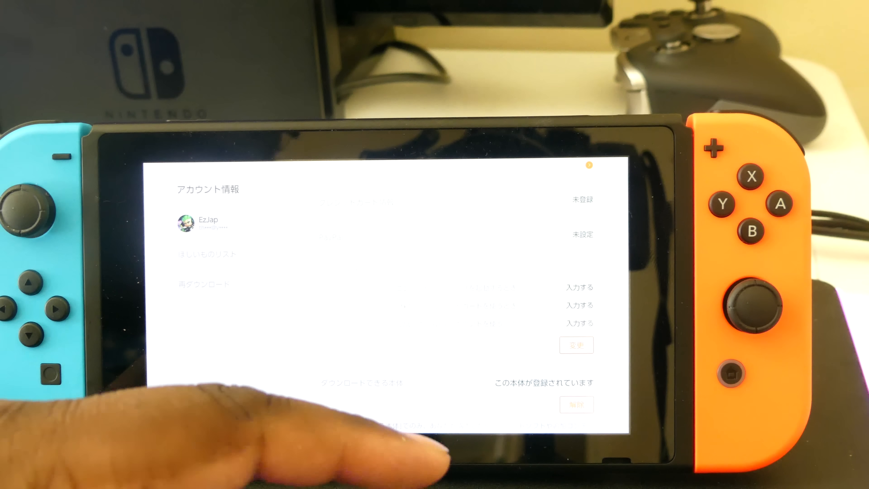
{"action": "mouse_move", "coordinate": [222, 432]}
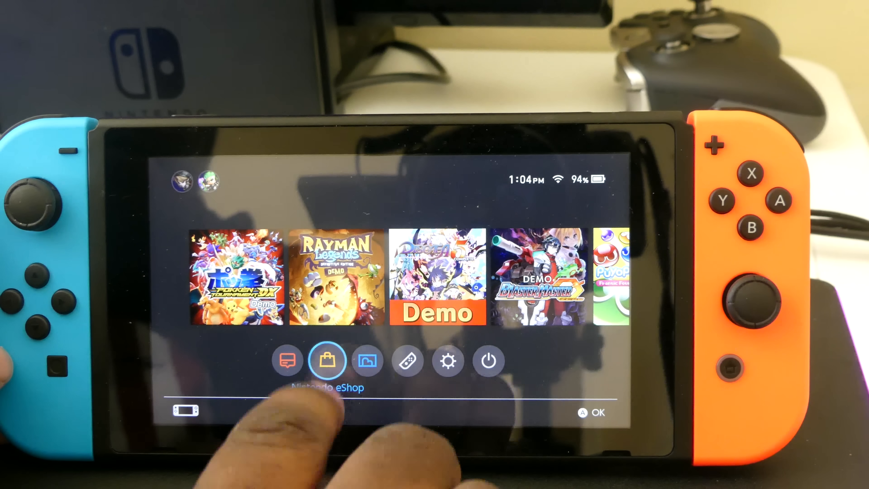
- Launch Nintendo eShop as daddyezee and view Account Information down to Password Settings
{"action": "left_click", "coordinate": [326, 360]}
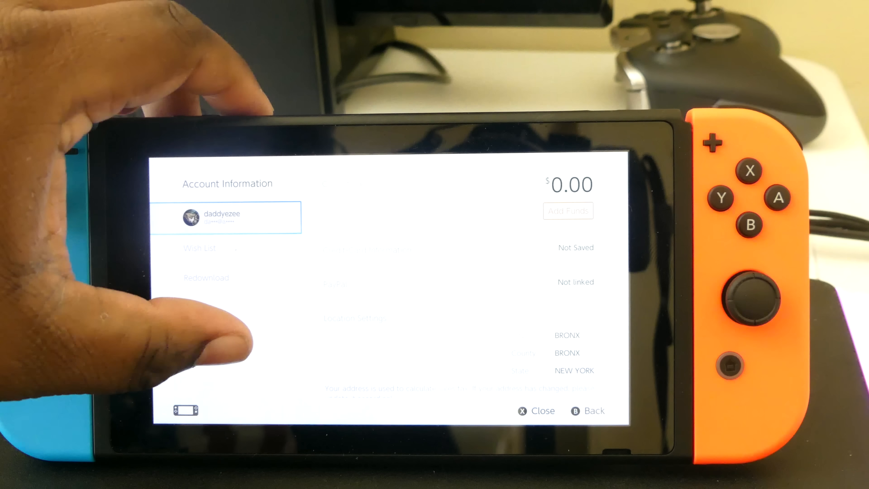
{"action": "scroll", "scroll_direction": "down", "scroll_amount": 3}
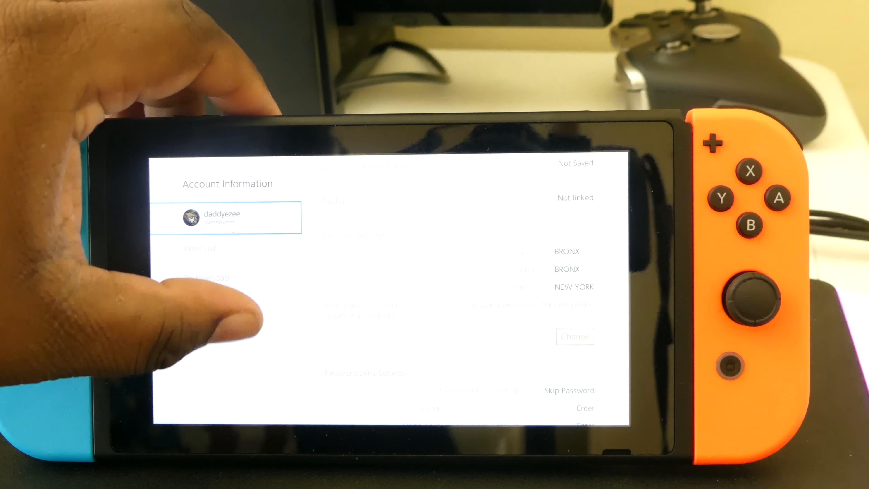